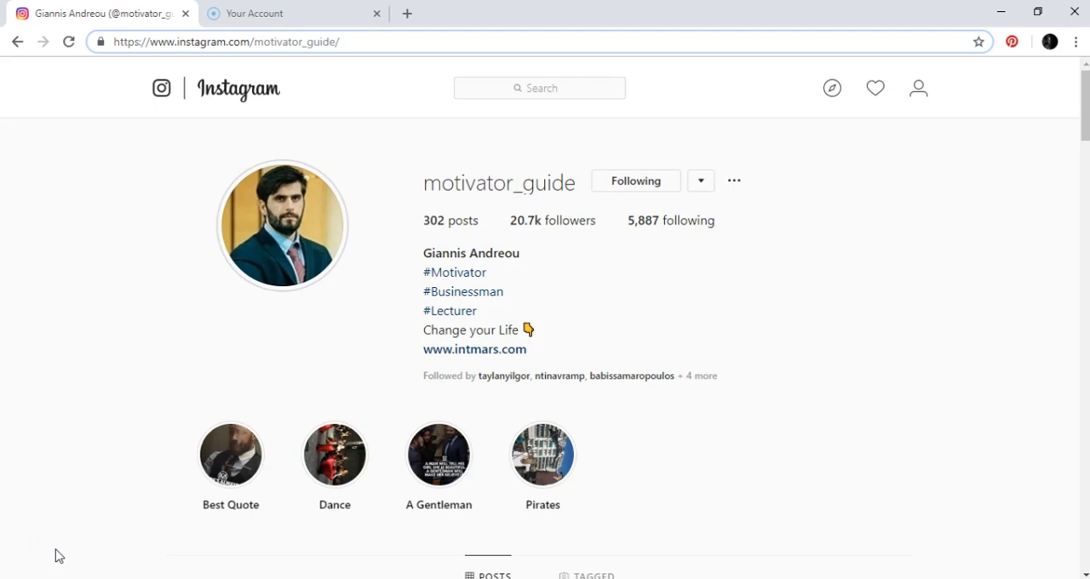
Scroll down through the motivator_guide profile's posts before searching.
scroll("down", 3)
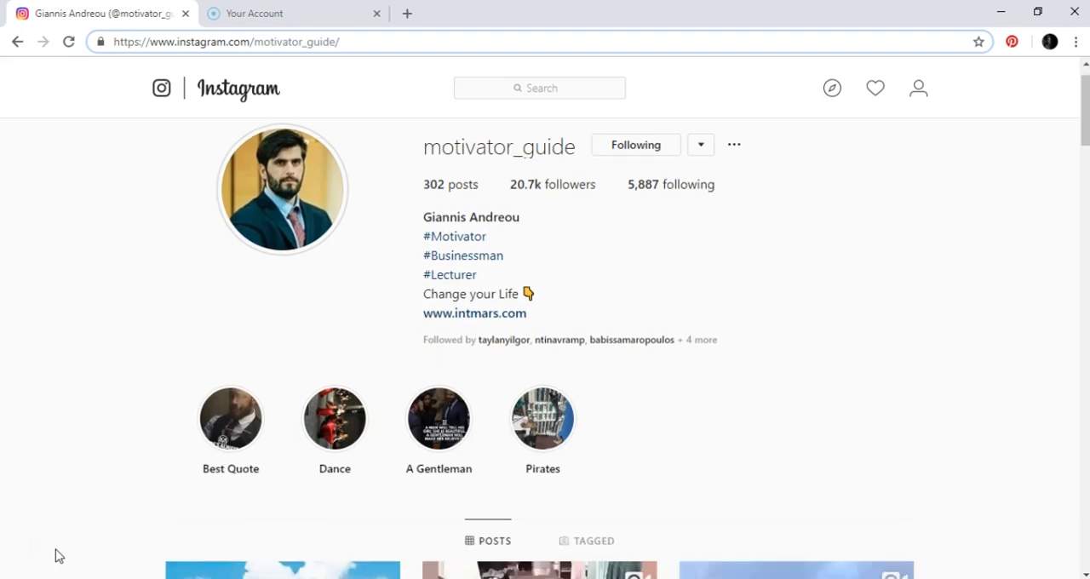
scroll("down", 3)
type("t")
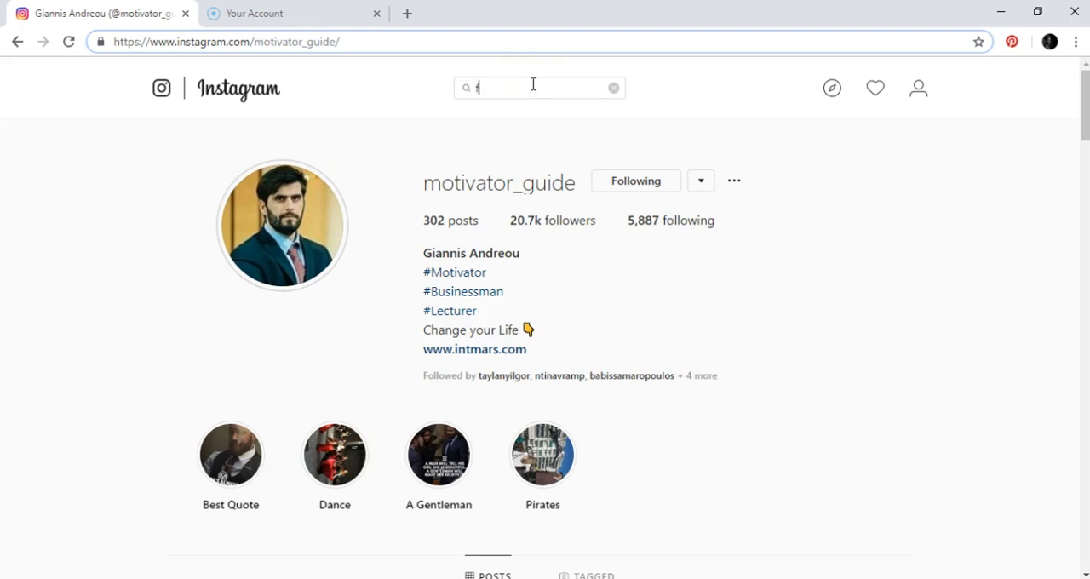
type("ivosrad")
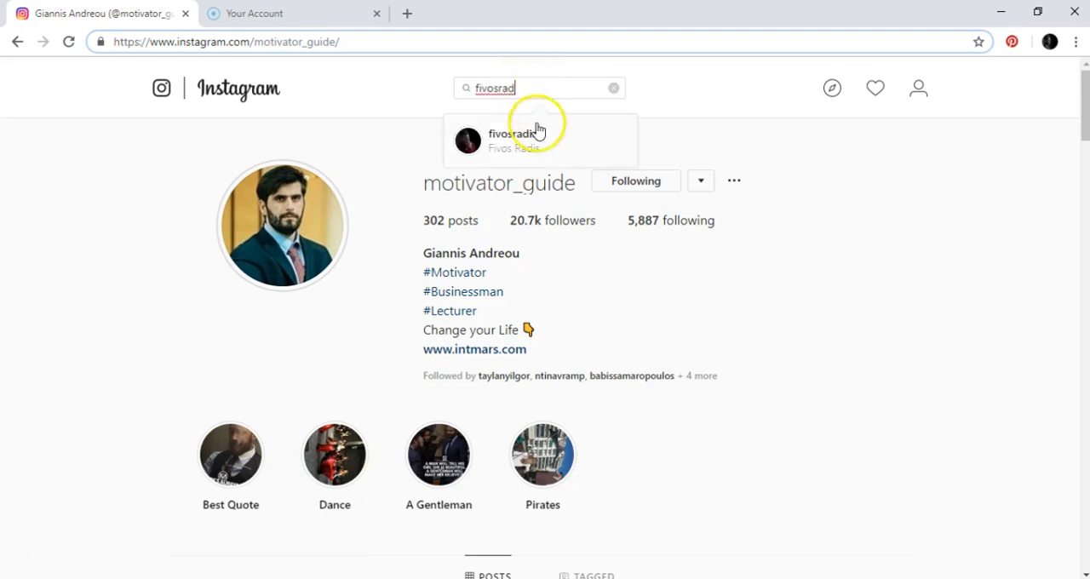
left_click(513, 140)
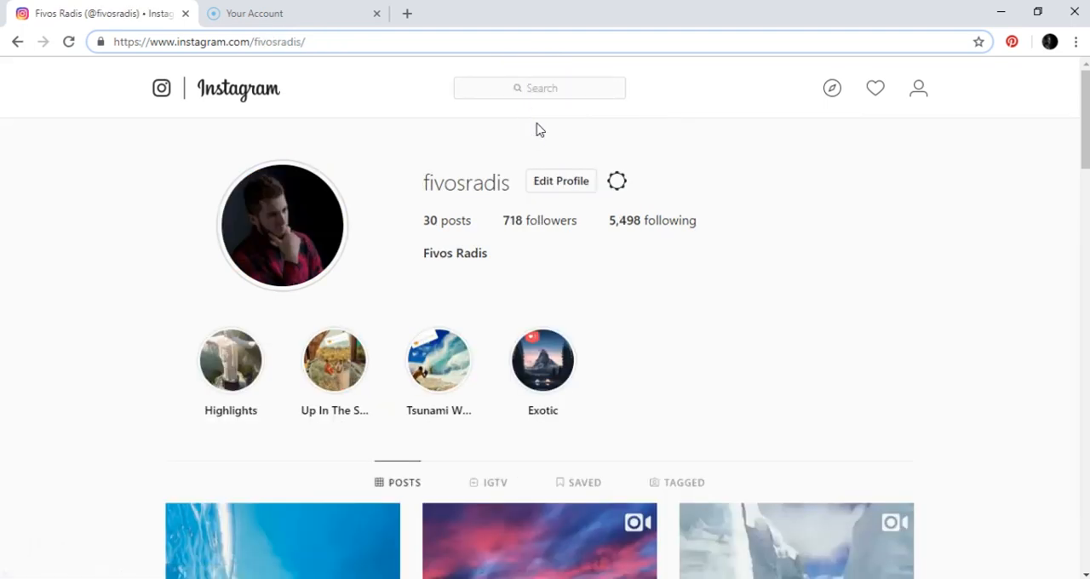
mouse_move(934, 163)
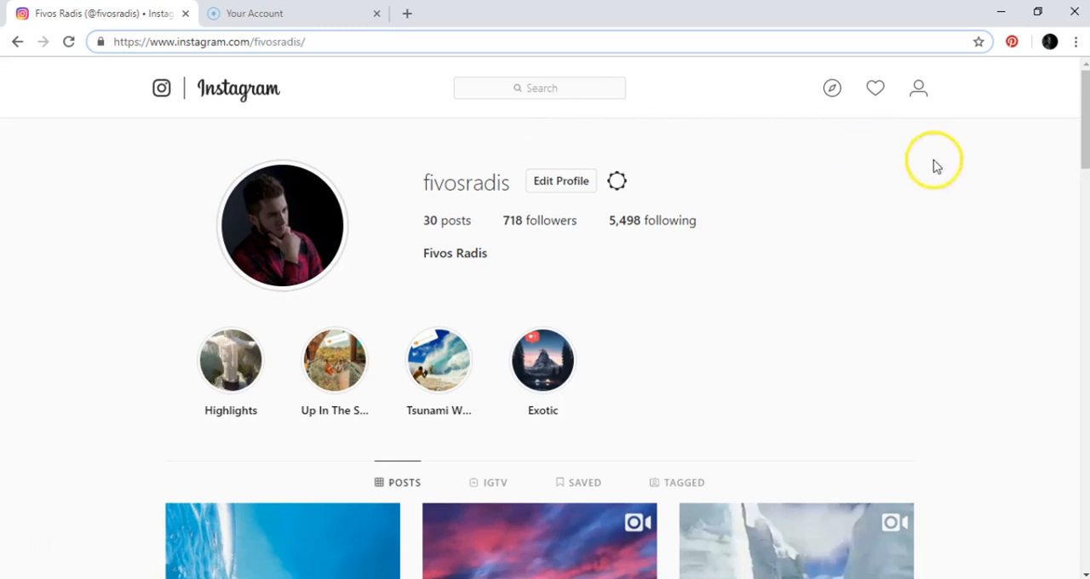
Browse down through the fivosradis post grid and return to the profile header.
scroll("down", 3)
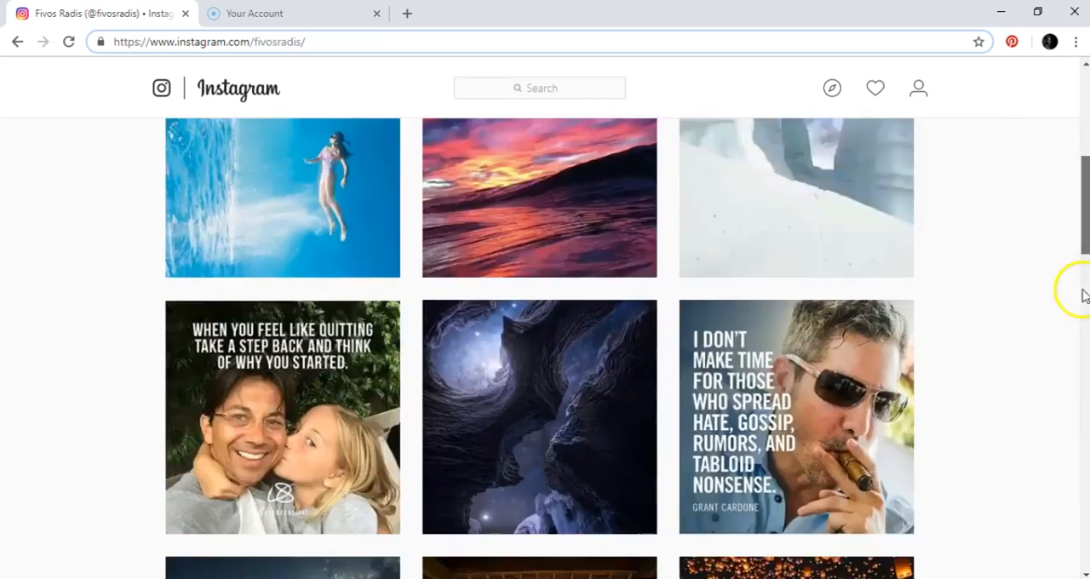
scroll("down", 3)
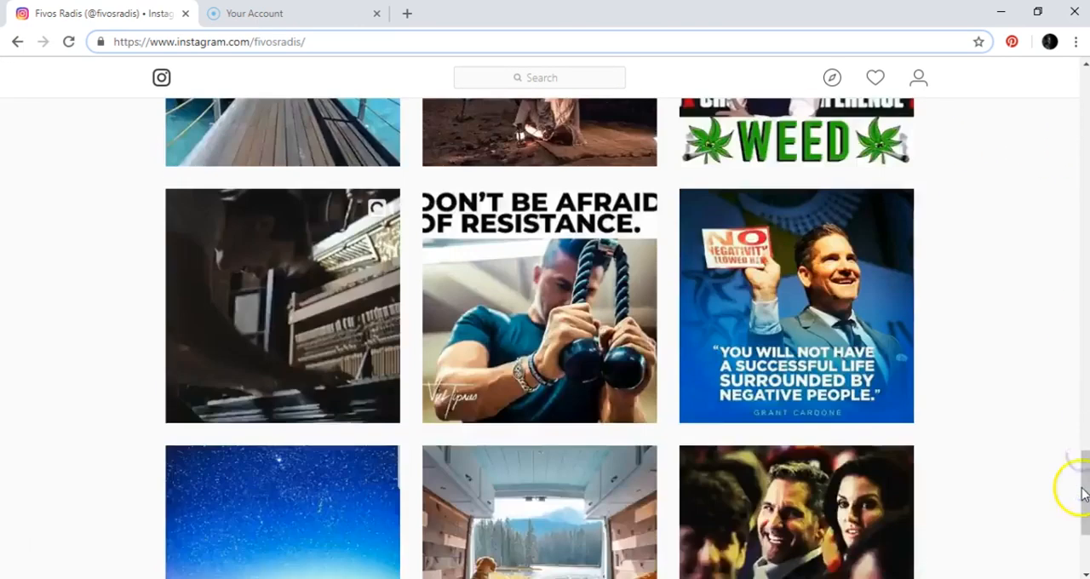
scroll("up", 3)
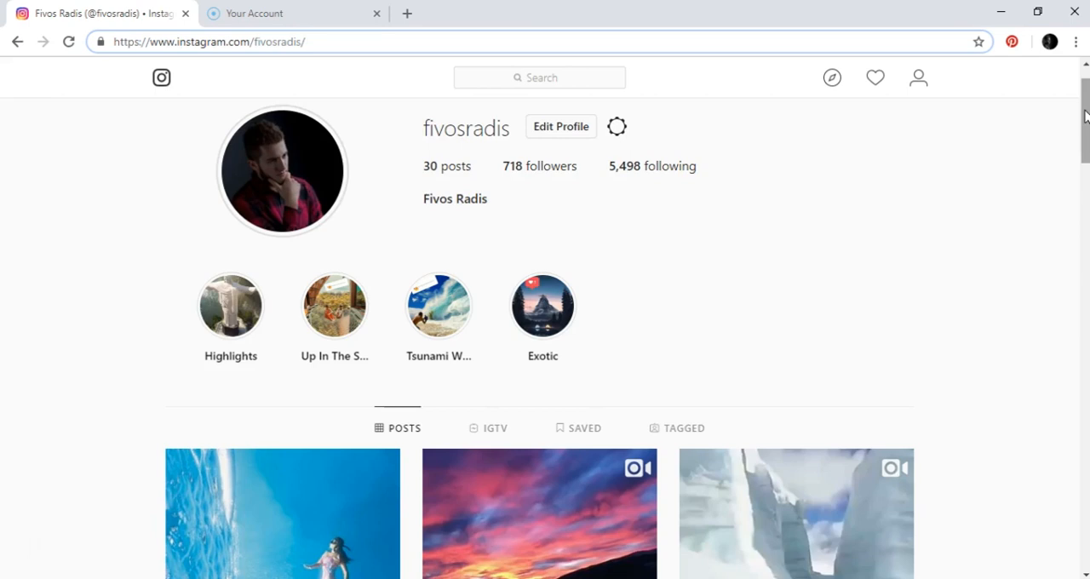
scroll("down", 3)
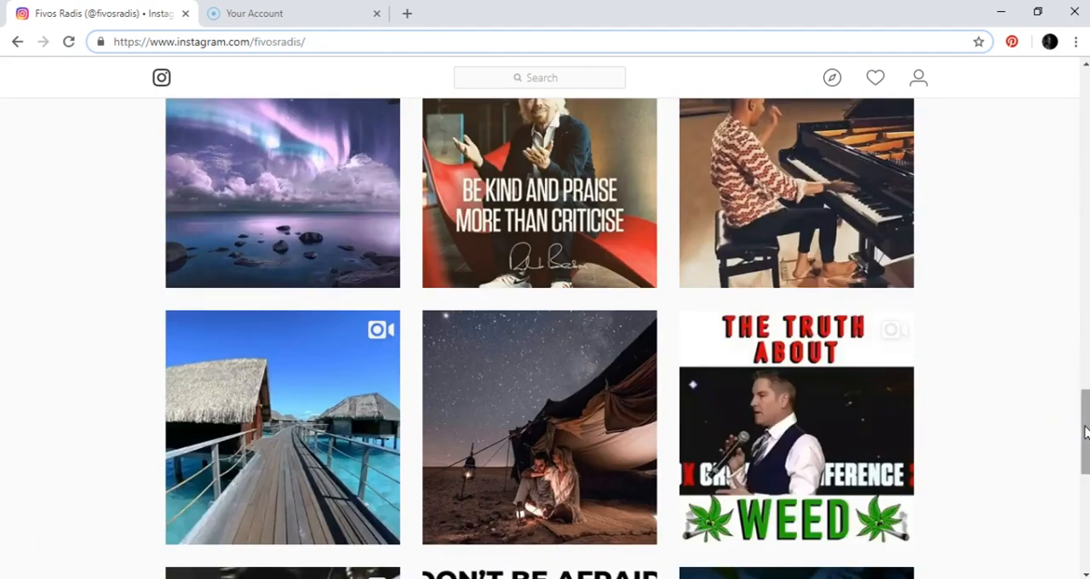
scroll("down", 3)
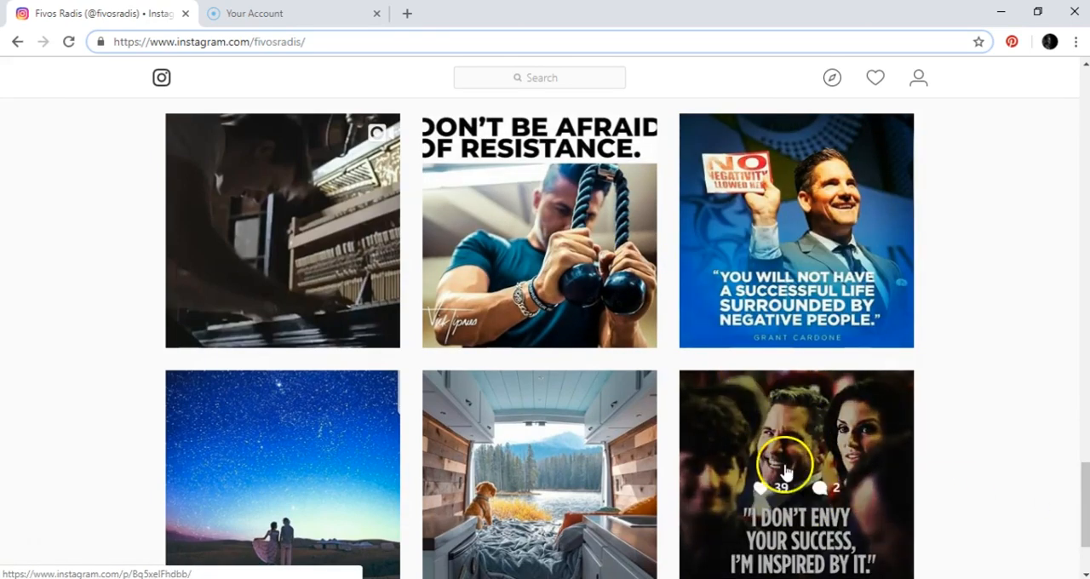
mouse_move(843, 440)
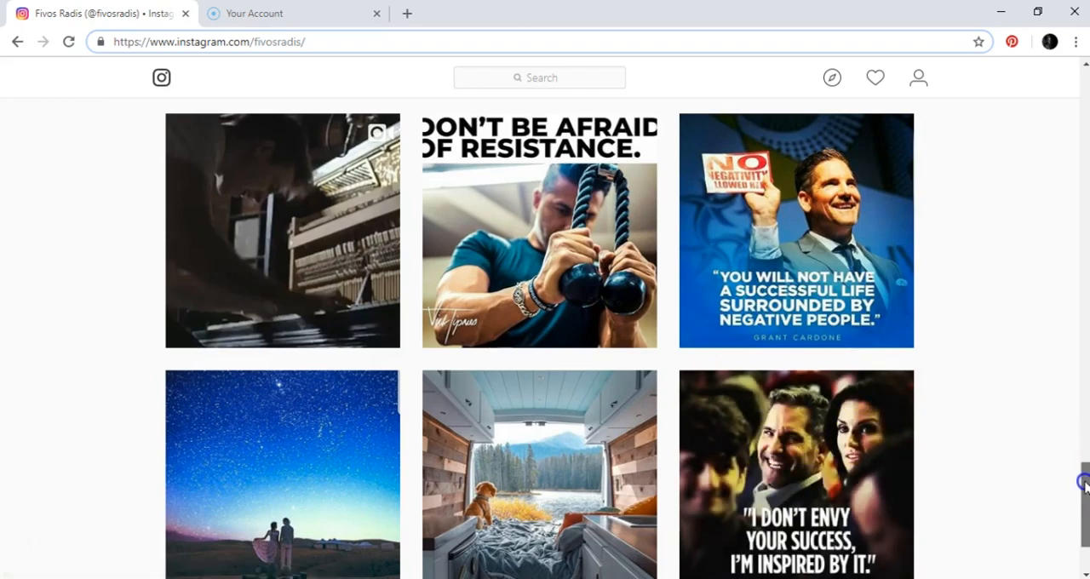
scroll("down", 3)
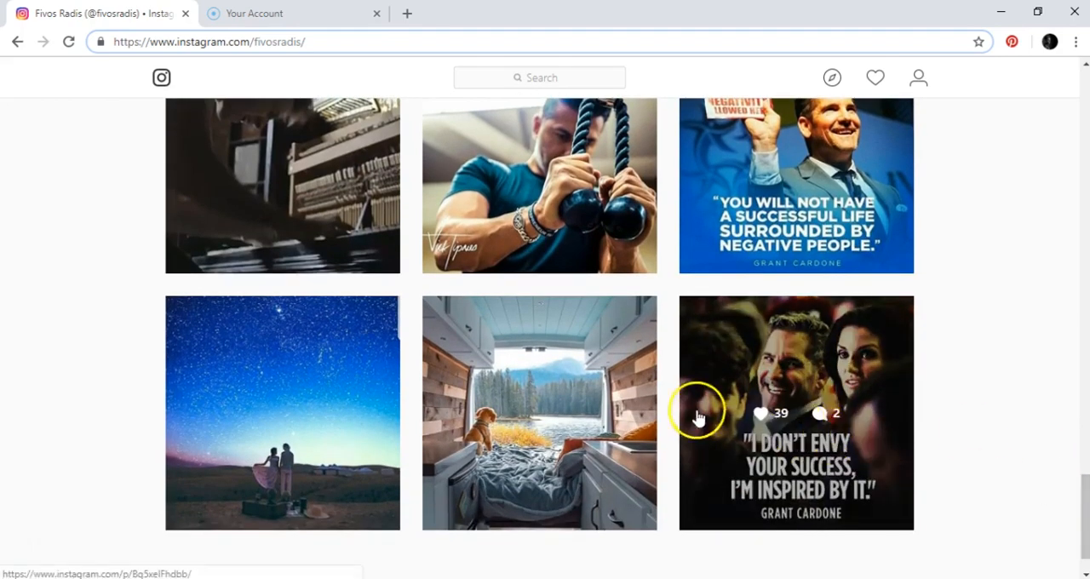
mouse_move(322, 235)
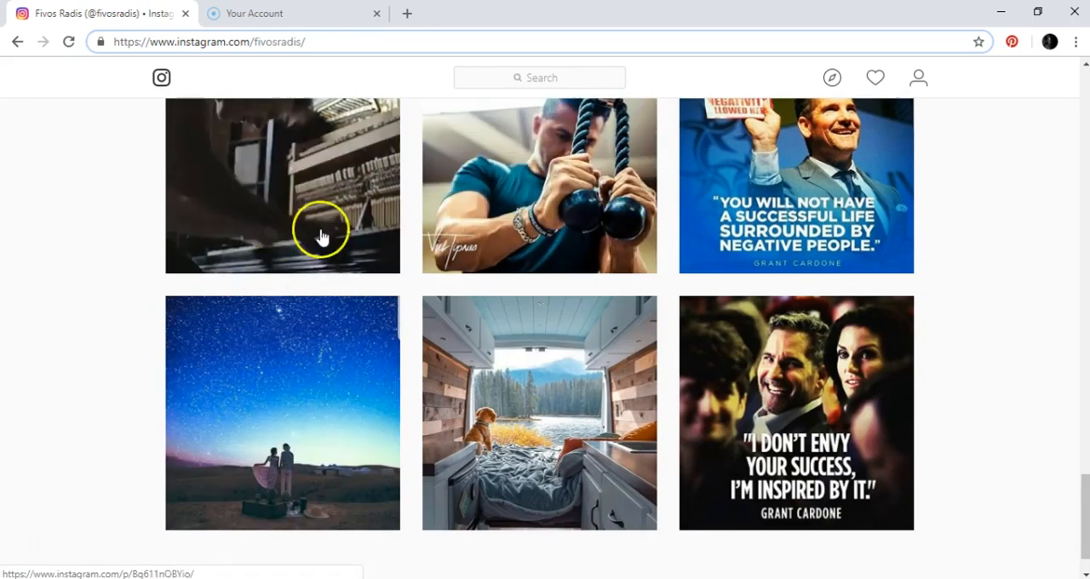
left_click(283, 186)
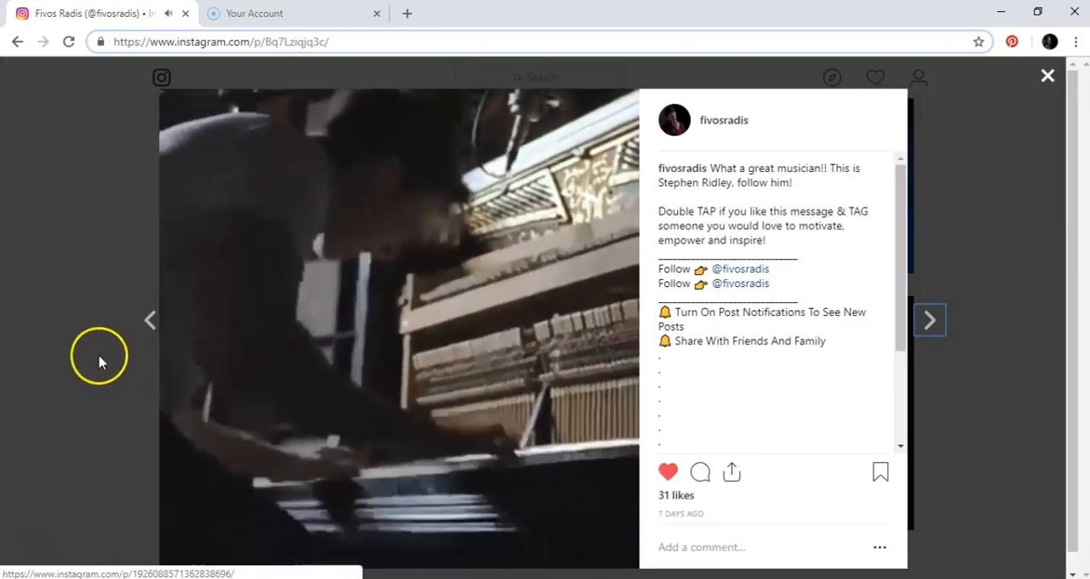
left_click(1048, 75)
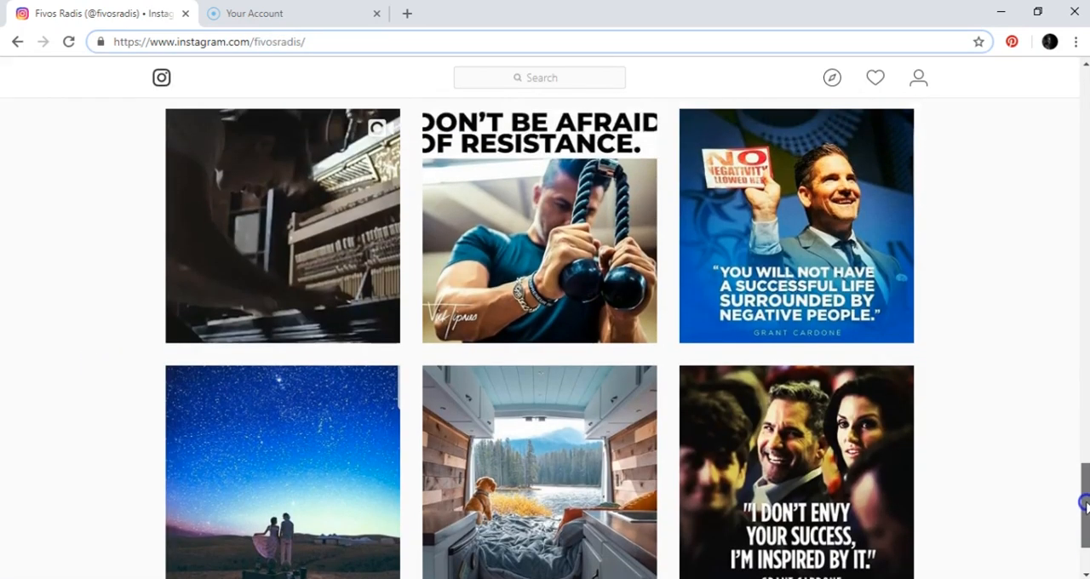
scroll("down", 3)
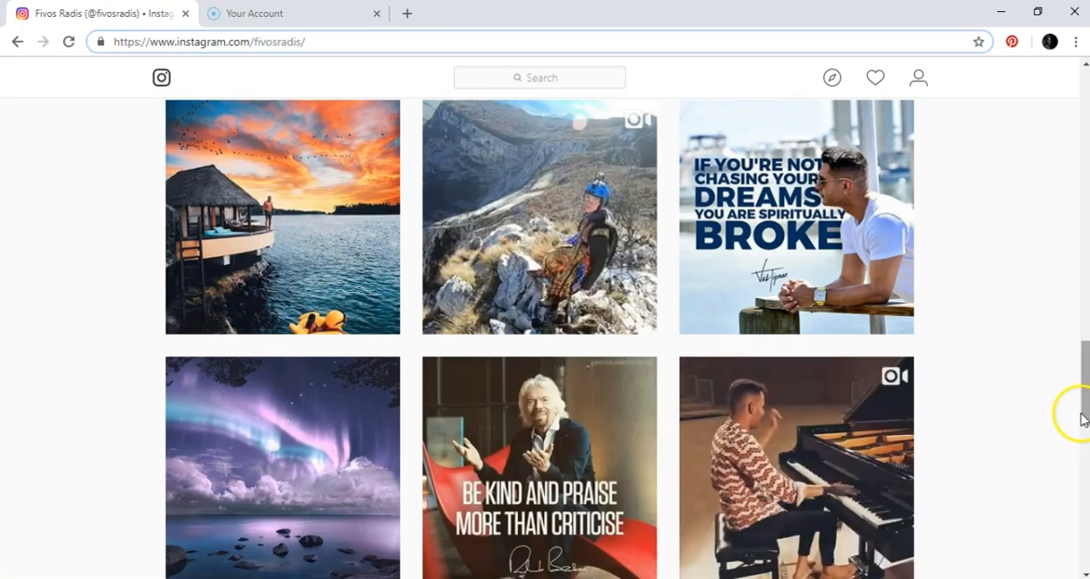
scroll("down", 3)
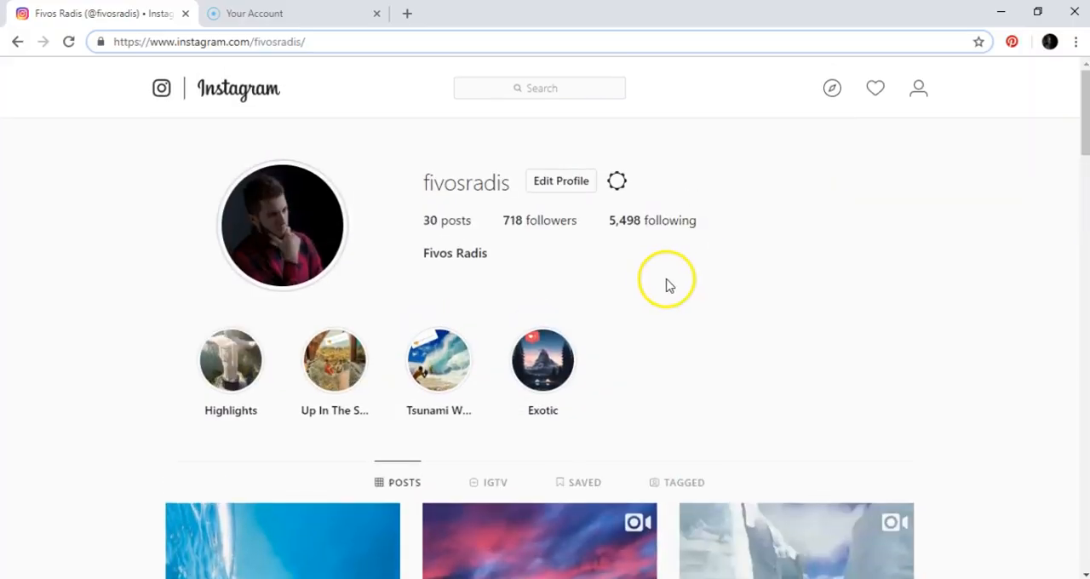
mouse_move(850, 249)
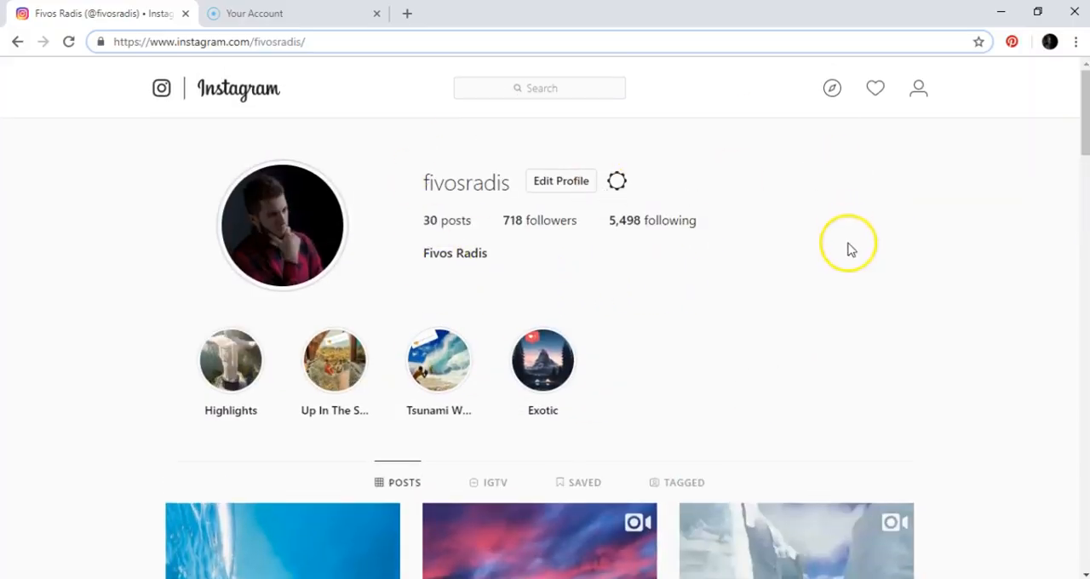
mouse_move(852, 248)
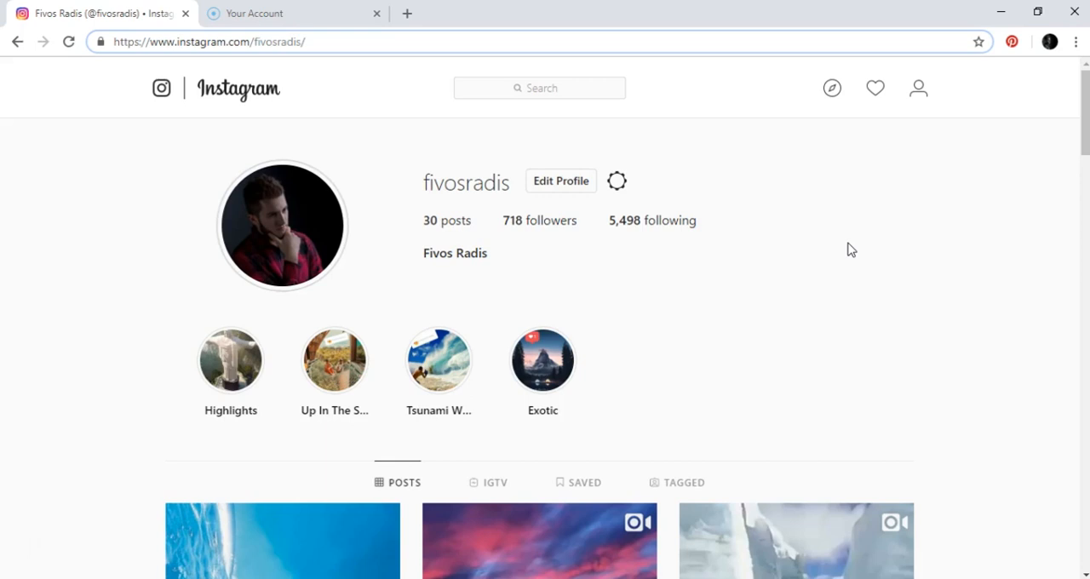
scroll("down", 3)
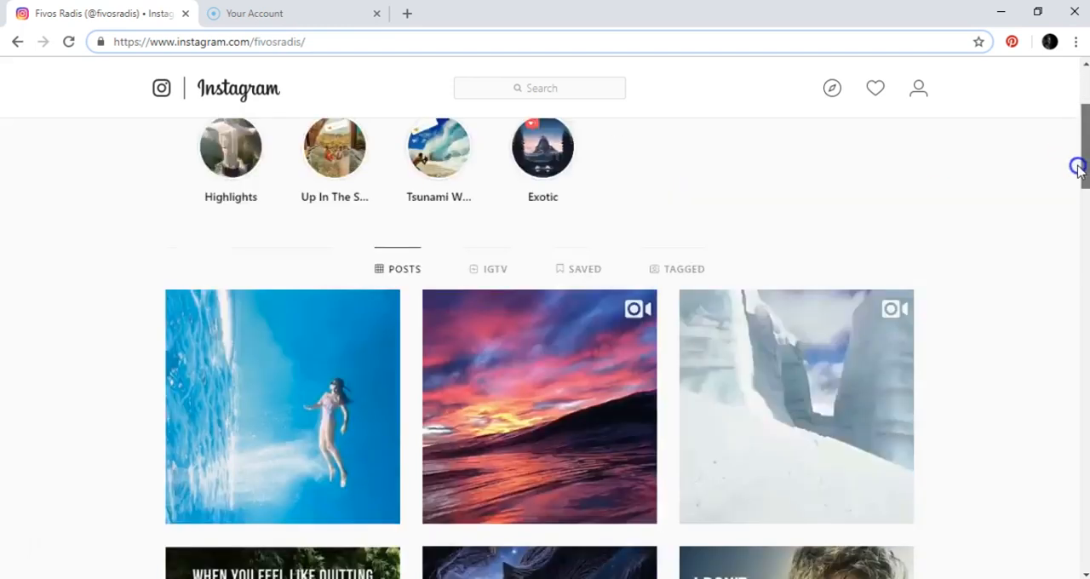
scroll("down", 3)
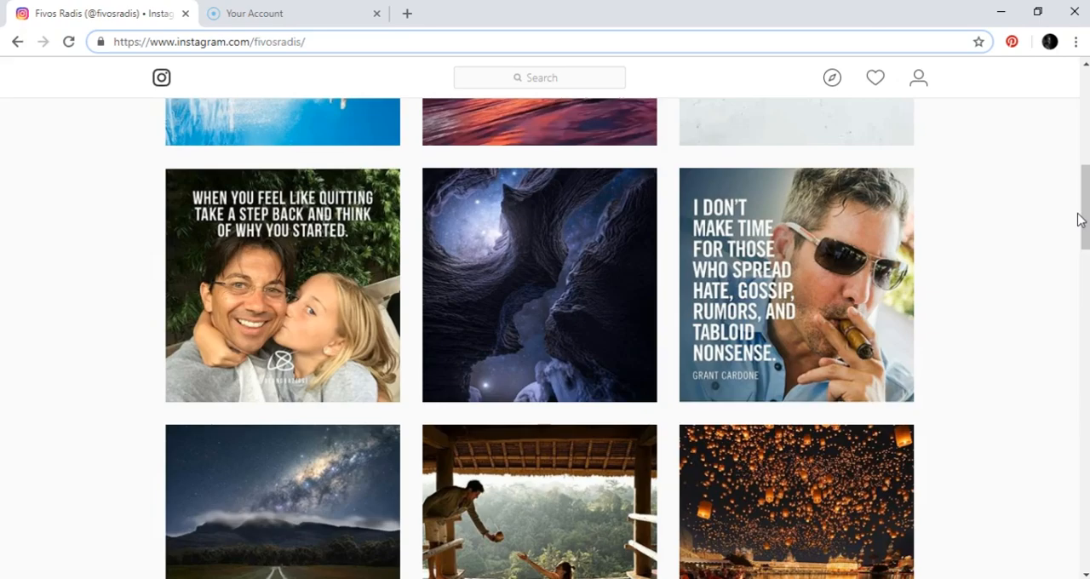
scroll("down", 3)
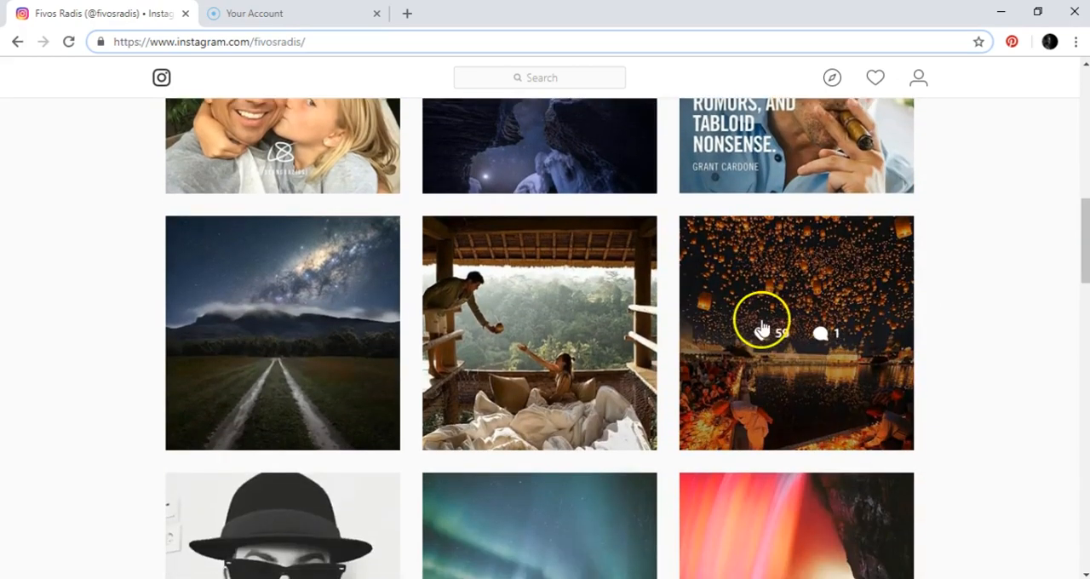
mouse_move(1060, 247)
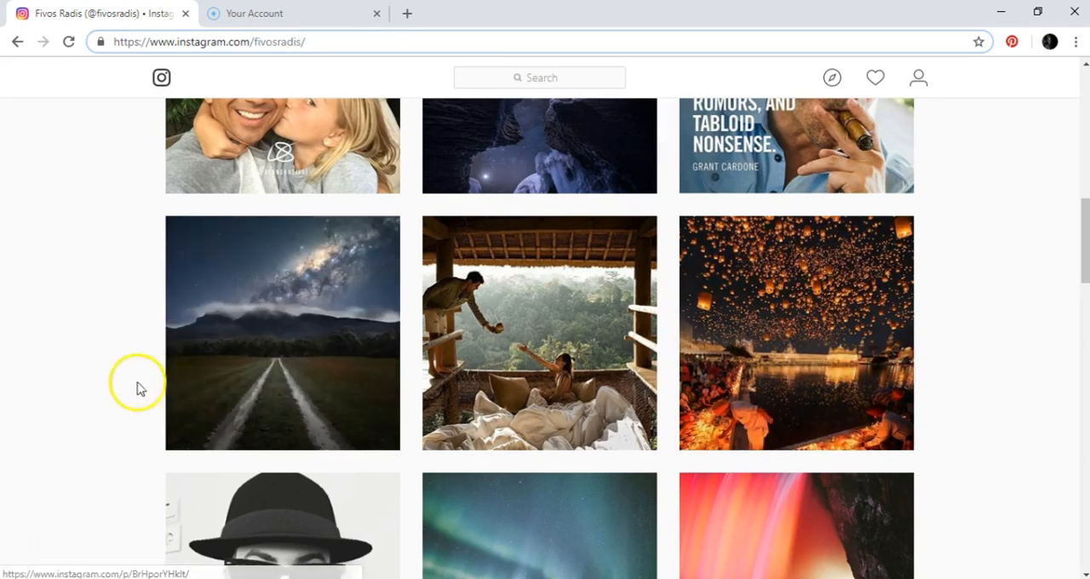
mouse_move(111, 463)
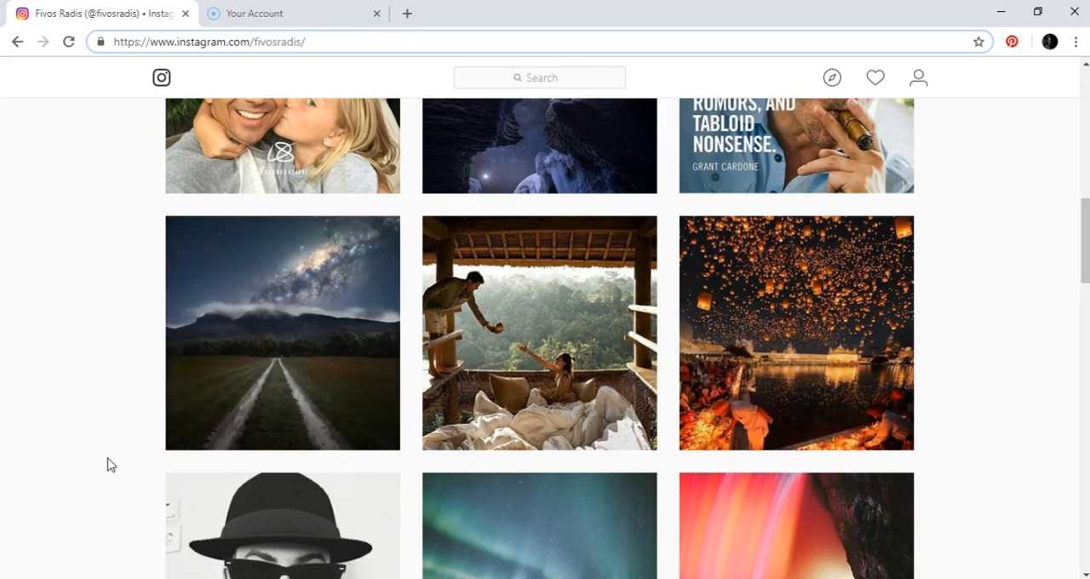